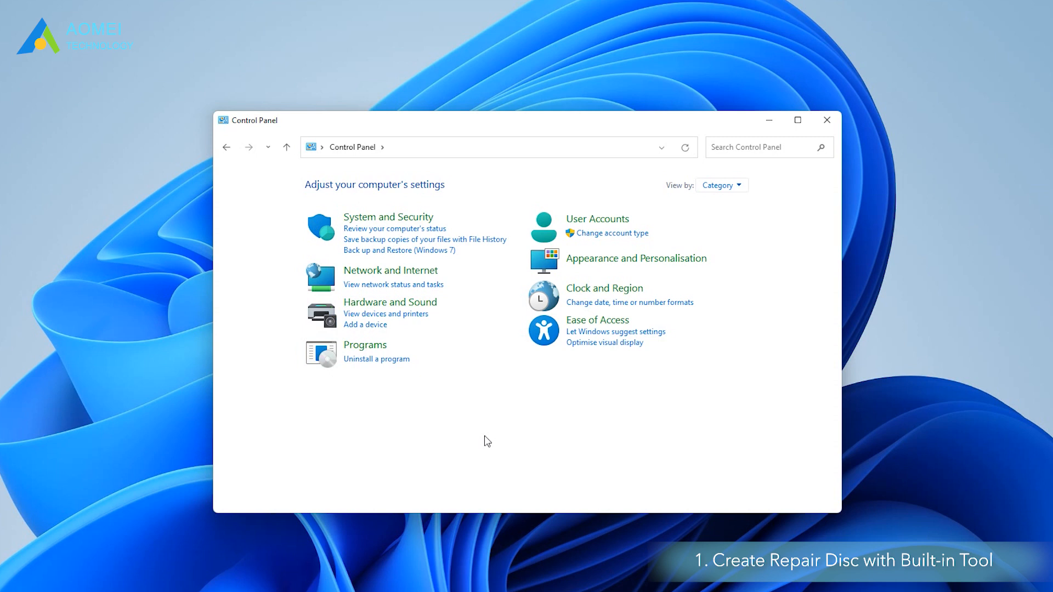
# Create a system repair disc on DVD Drive (D:) from Back up and Restore (Windows 7).
pyautogui.click(388, 216)
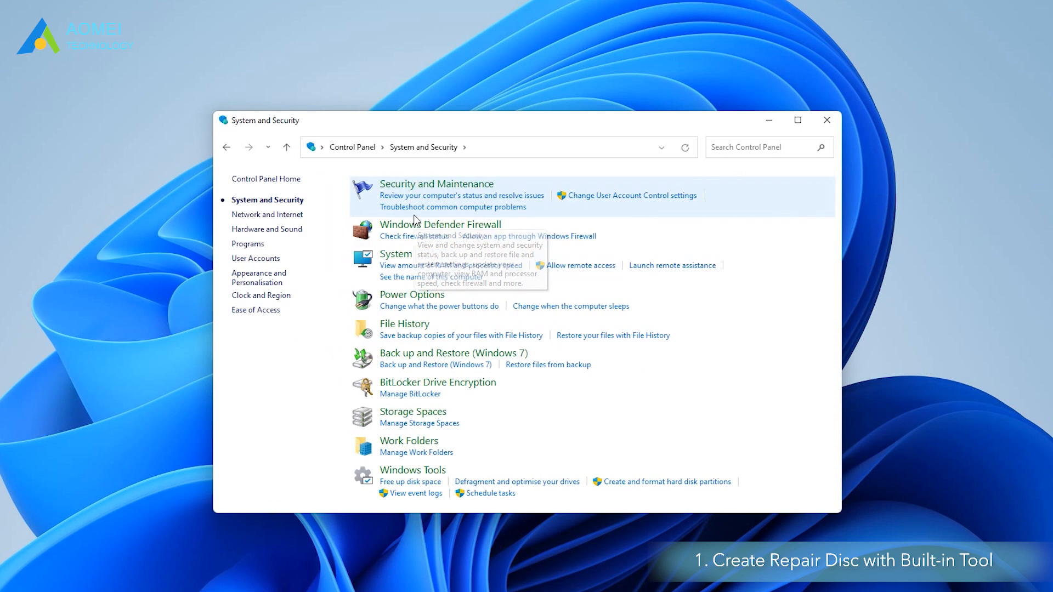
pyautogui.moveTo(441, 355)
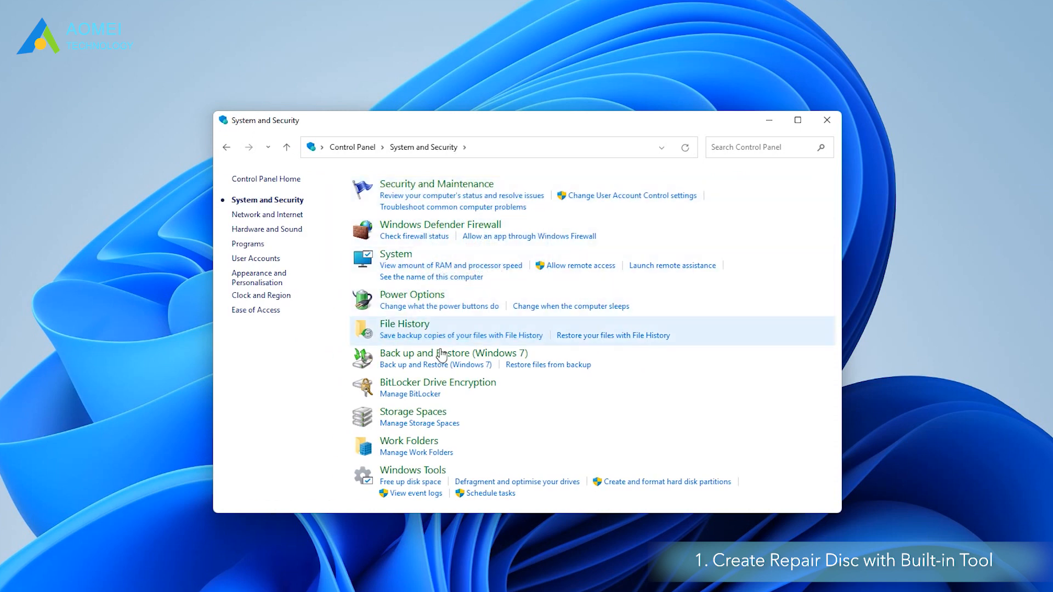
pyautogui.moveTo(453, 352)
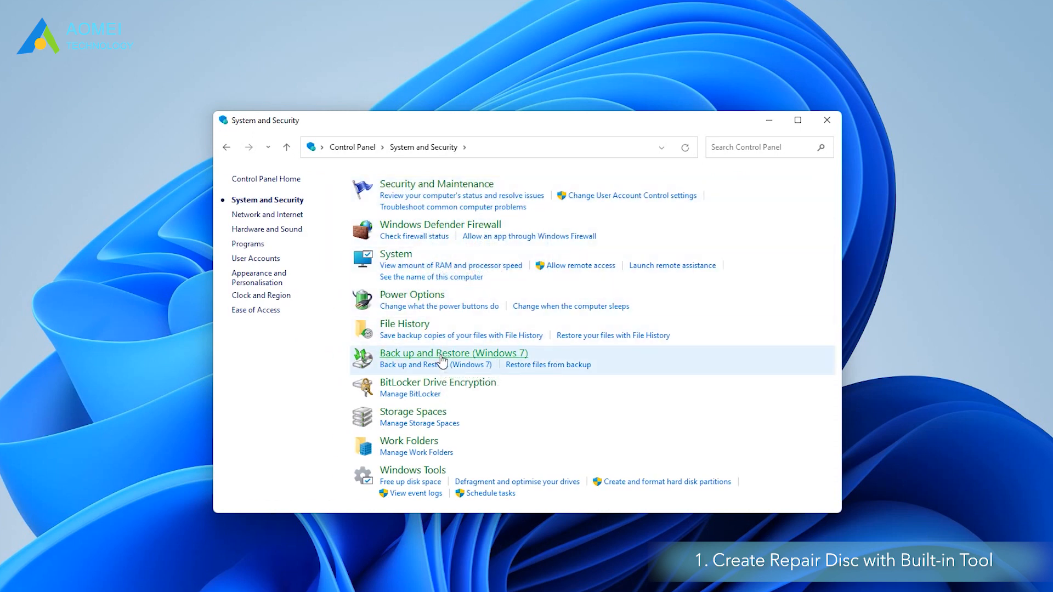
pyautogui.click(453, 352)
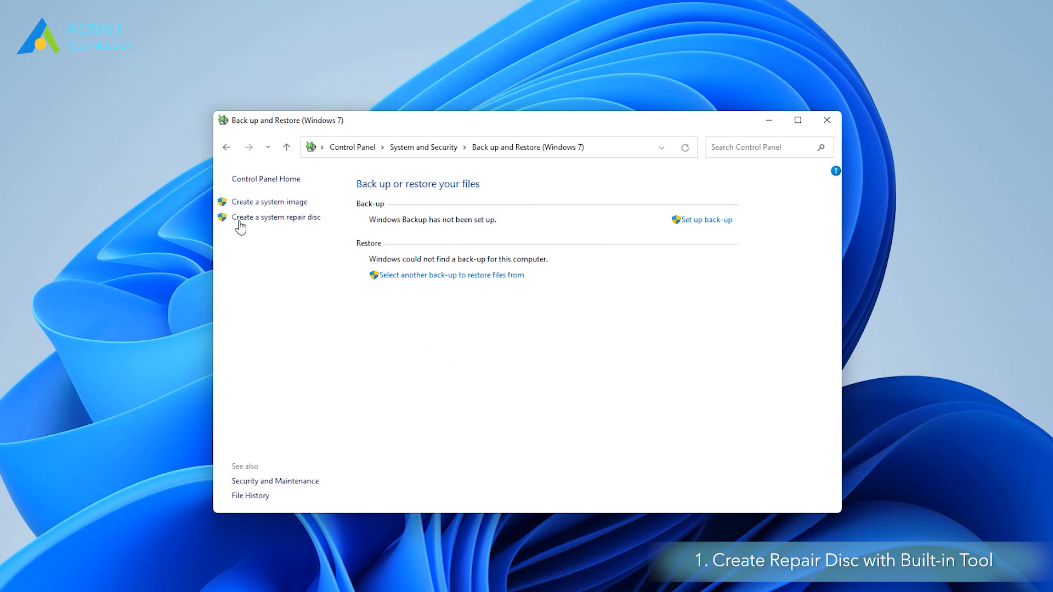
pyautogui.click(275, 217)
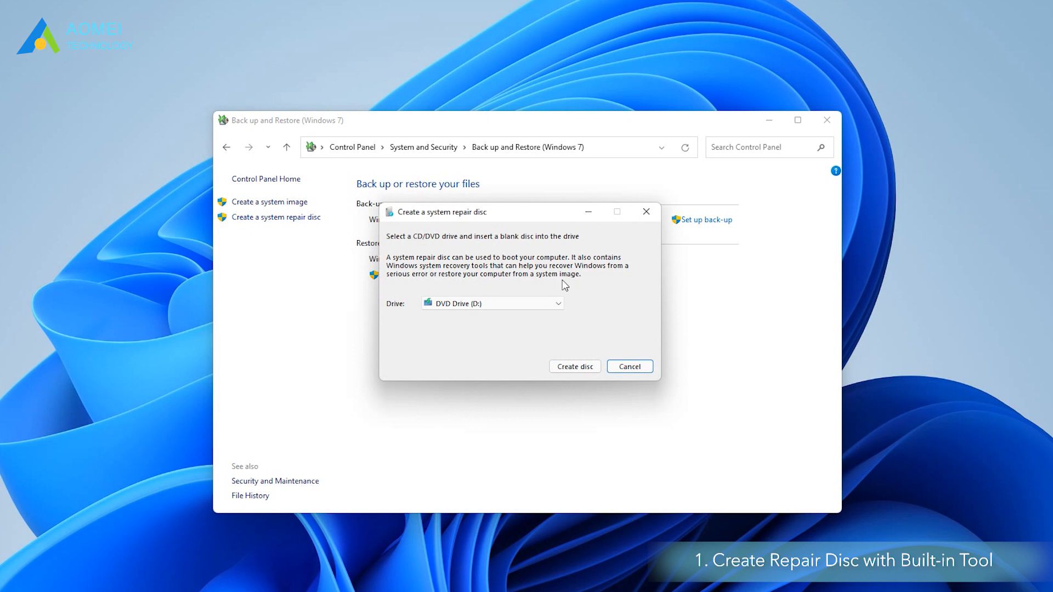
pyautogui.moveTo(533, 333)
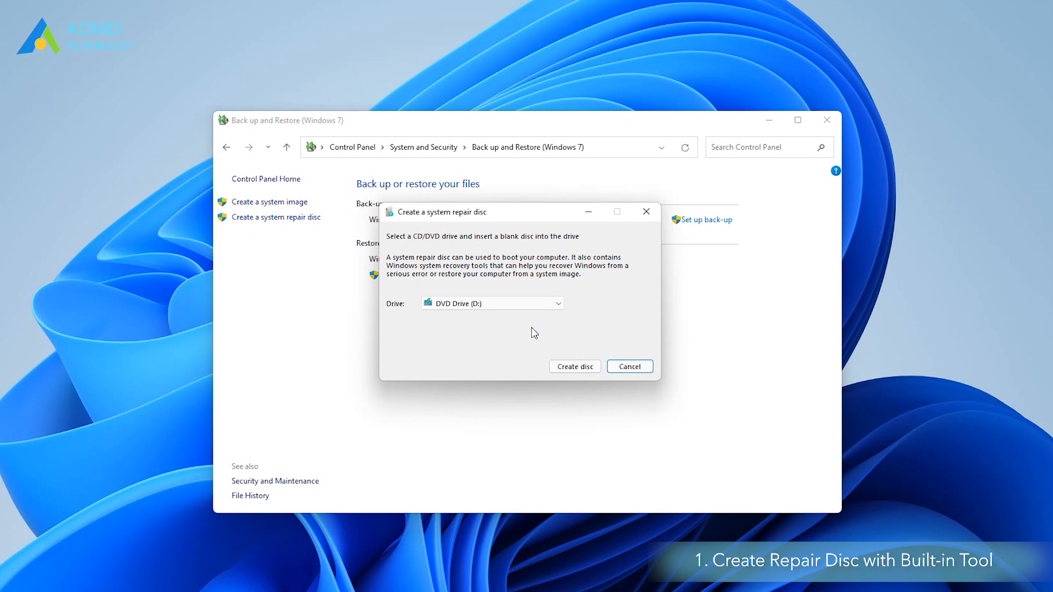
pyautogui.click(491, 302)
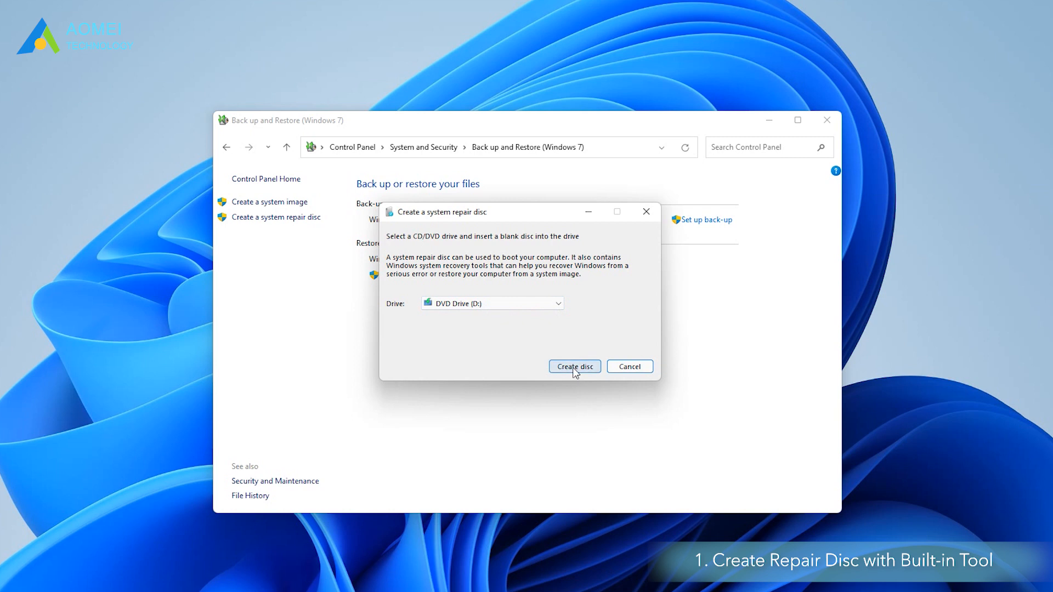
pyautogui.click(575, 366)
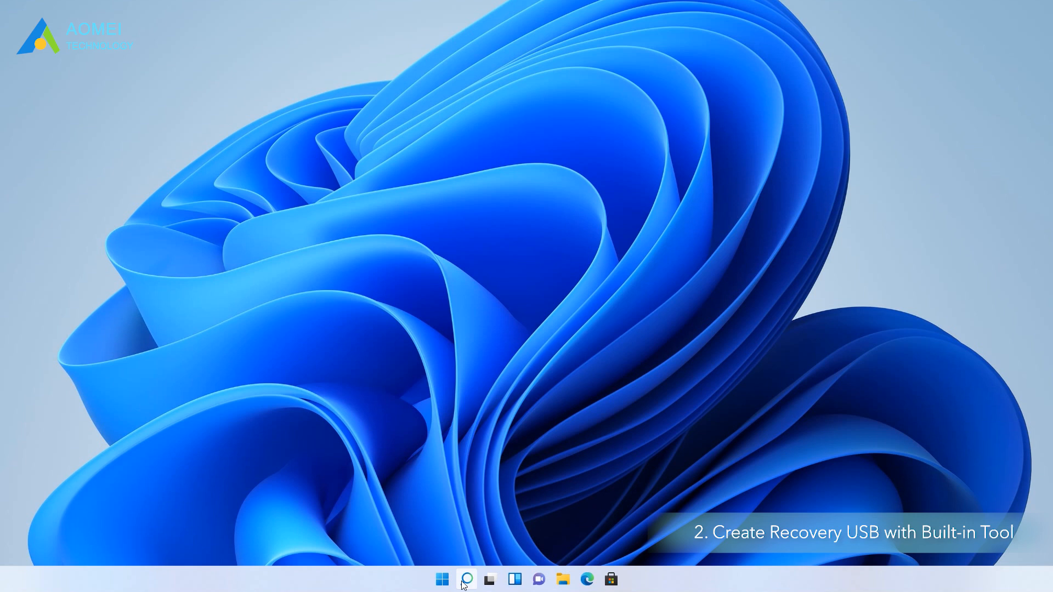
# Search Windows for 'recovery drive' to open the Recovery Drive app.
pyautogui.click(465, 579)
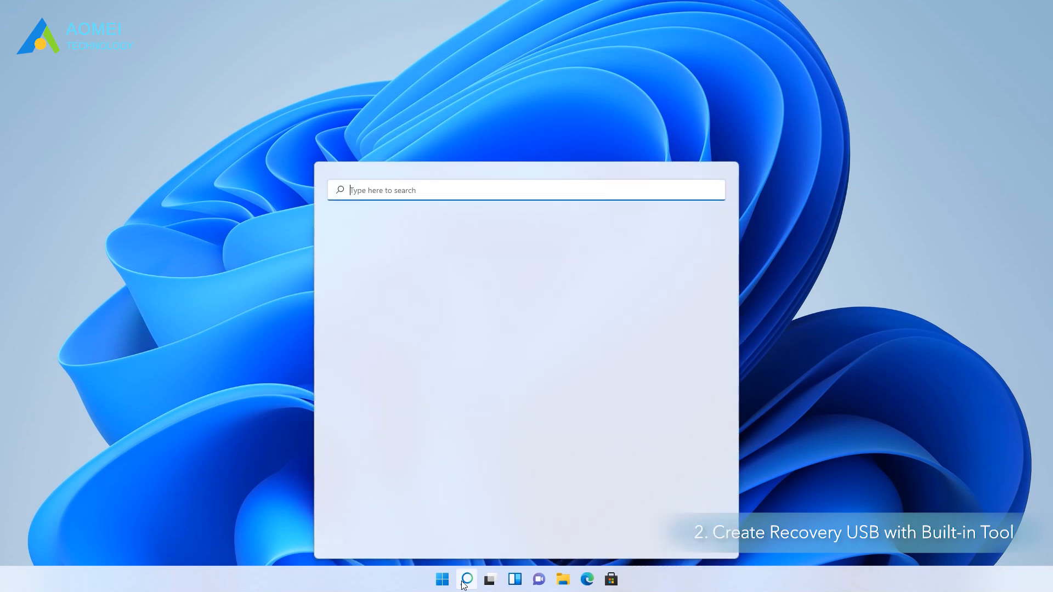
pyautogui.write('recovery drive')
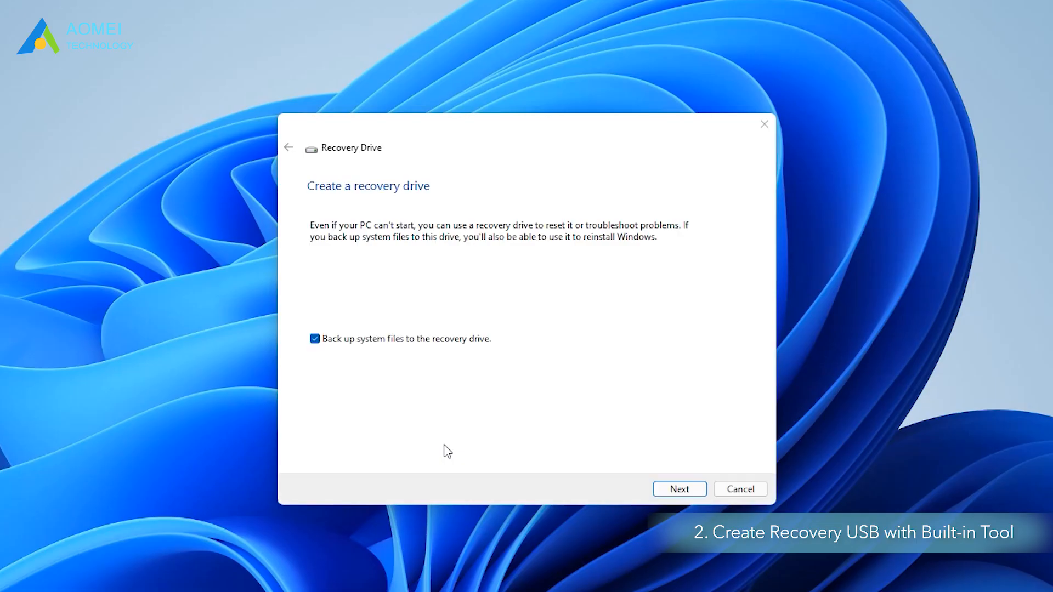
pyautogui.moveTo(314, 339)
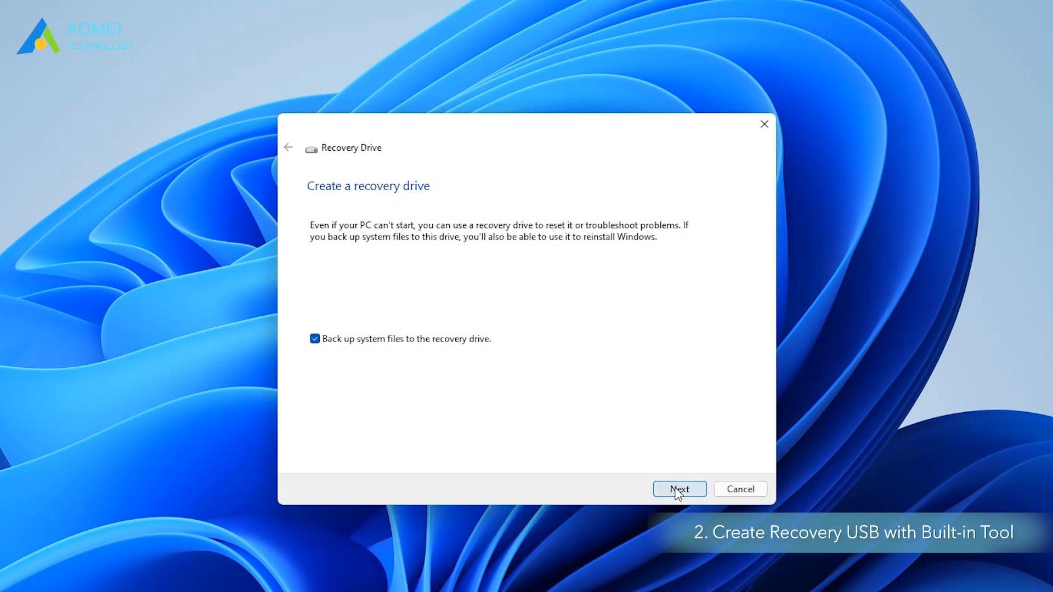
# Select E:\ (New Volume) as the recovery drive target and confirm creation.
pyautogui.click(679, 488)
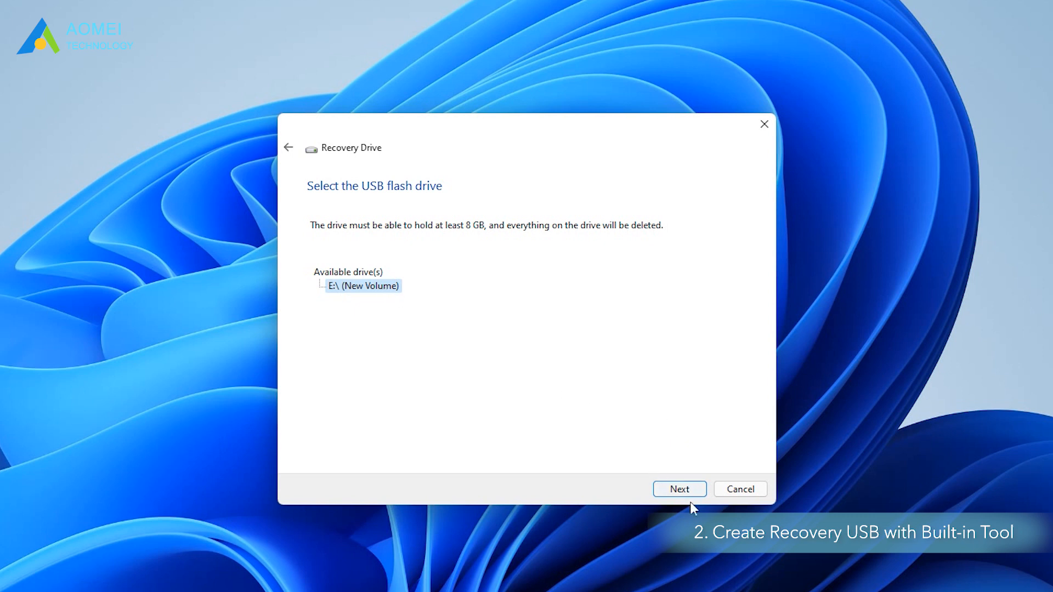
pyautogui.click(680, 488)
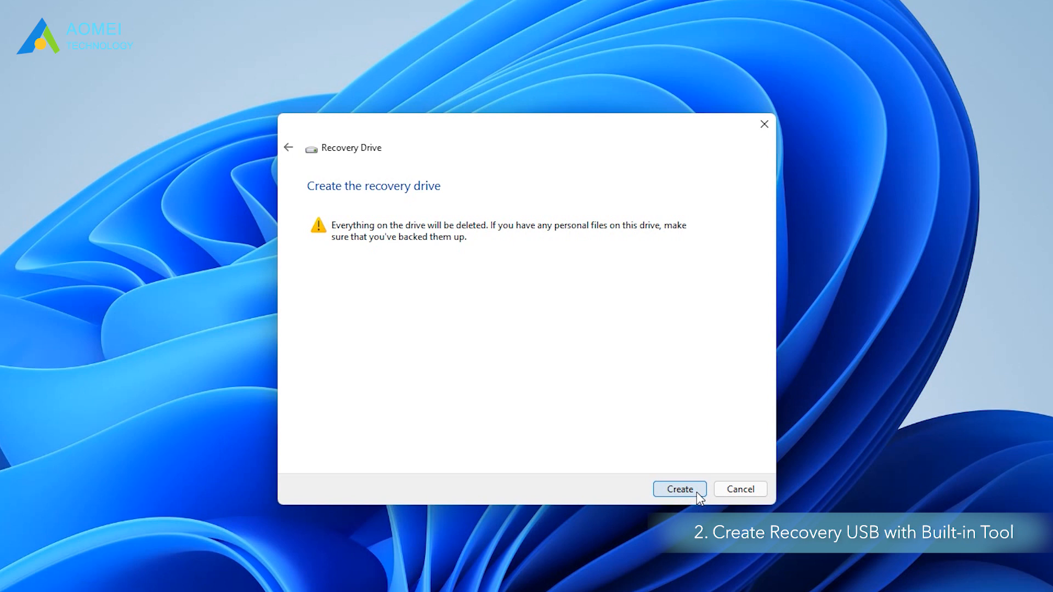
pyautogui.moveTo(679, 349)
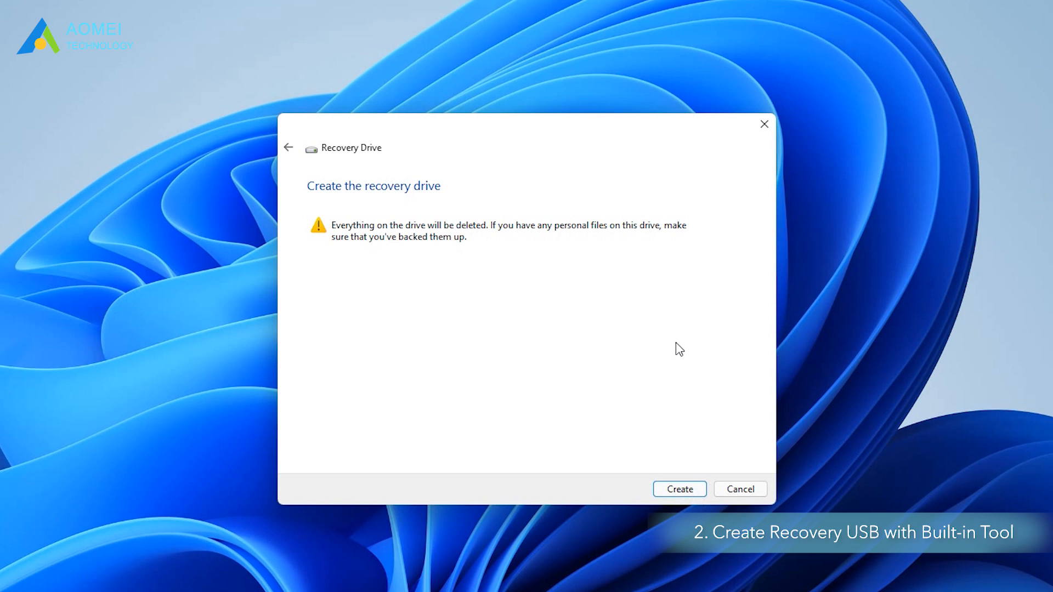
pyautogui.click(678, 489)
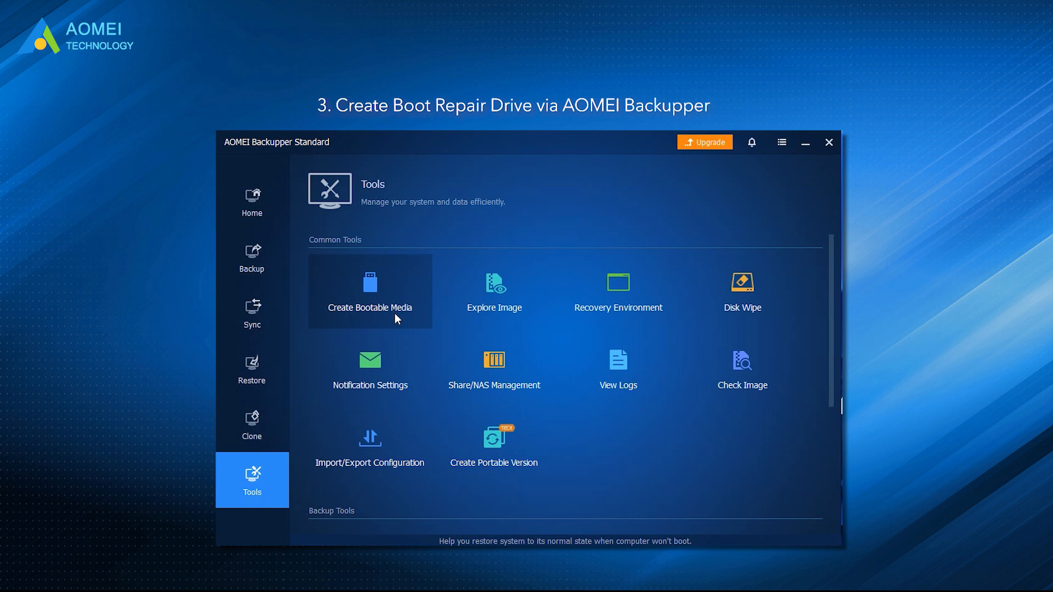
# Open Create Bootable Media, ending back on the AOMEI Backupper Home page.
pyautogui.click(369, 307)
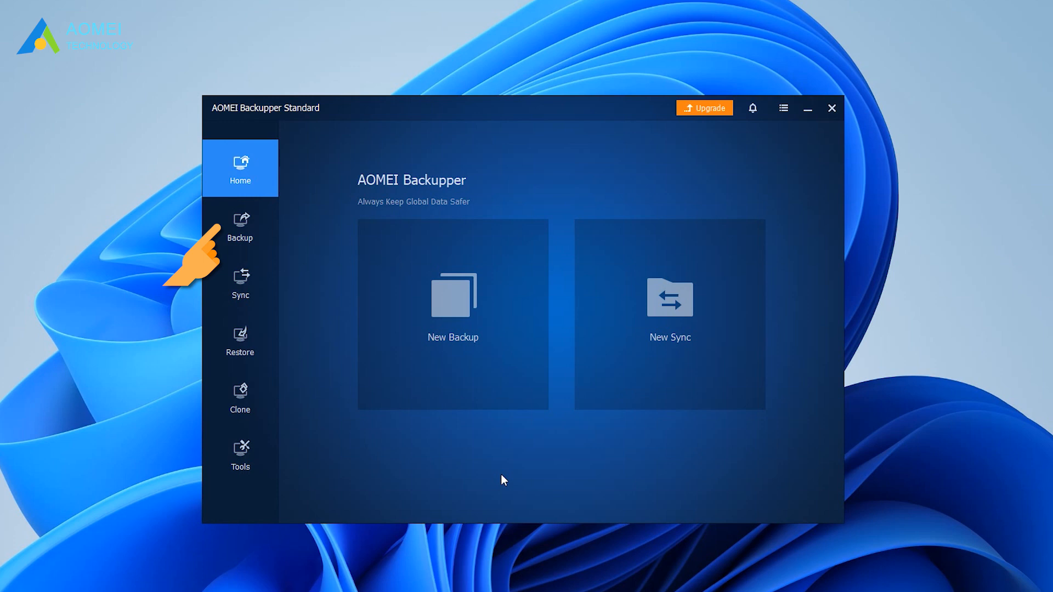
# Start Create Bootable Media with Windows PE selected and continue to storage media.
pyautogui.click(239, 455)
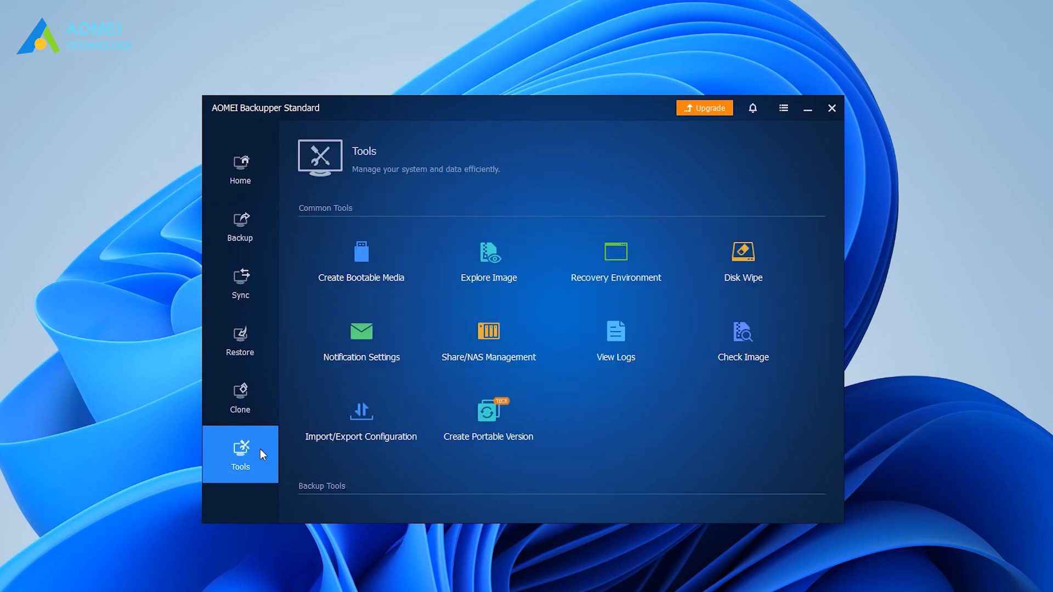
pyautogui.moveTo(361, 275)
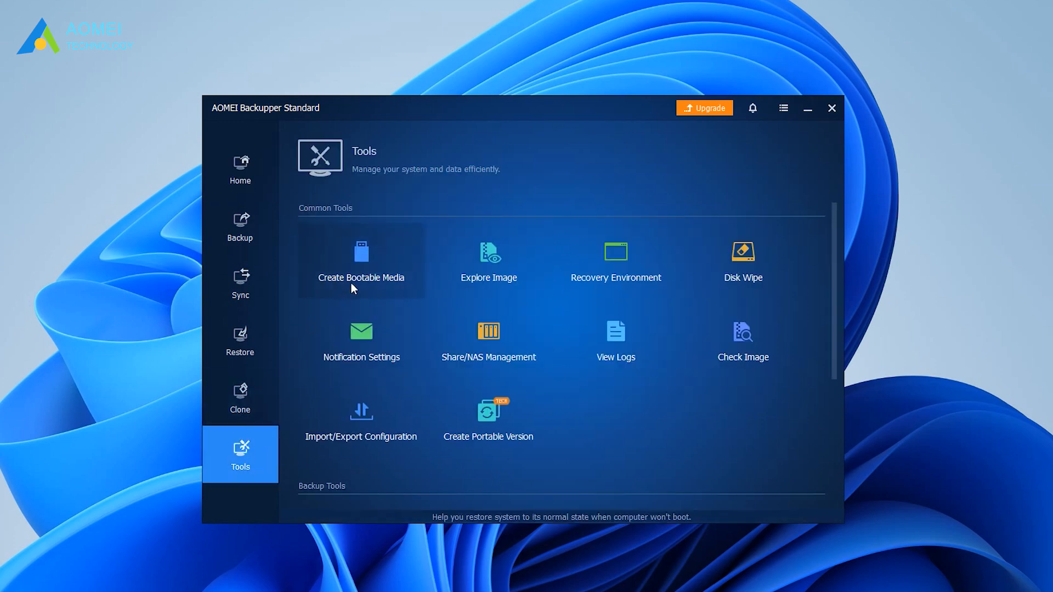
pyautogui.click(361, 262)
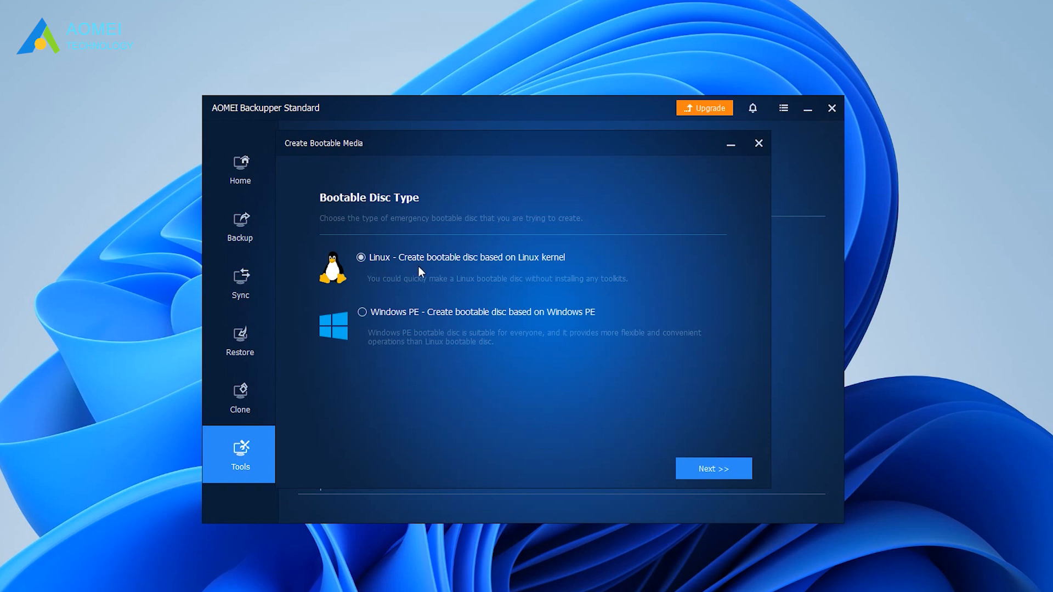
pyautogui.moveTo(386, 317)
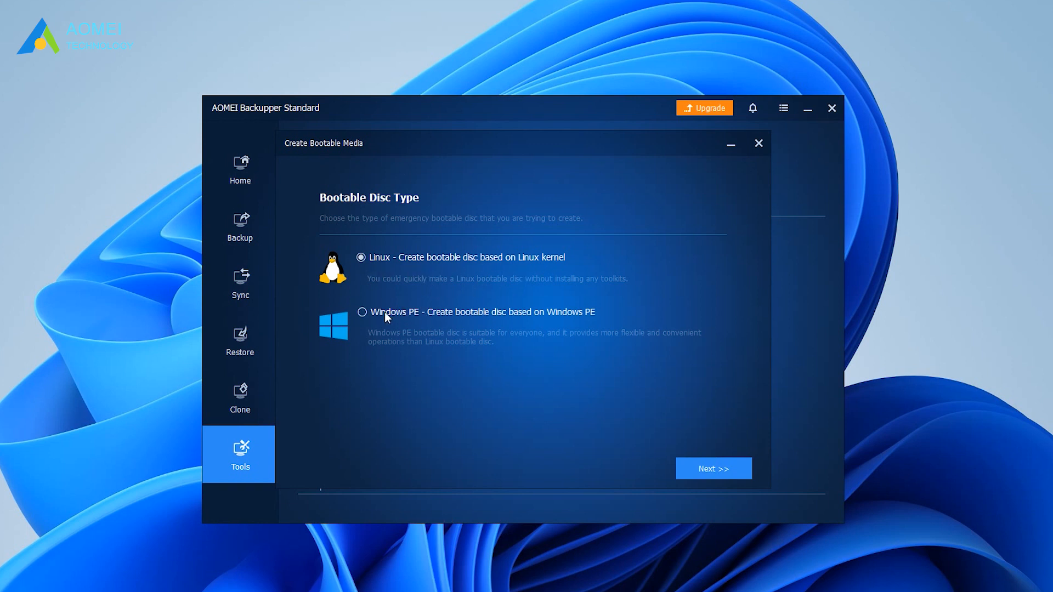
pyautogui.click(362, 312)
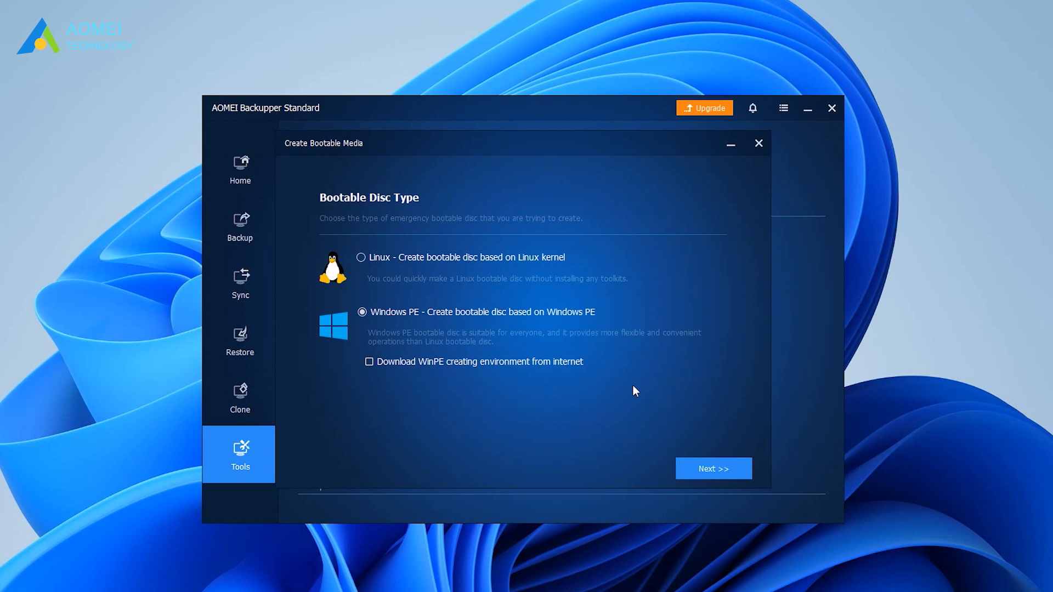
pyautogui.click(712, 468)
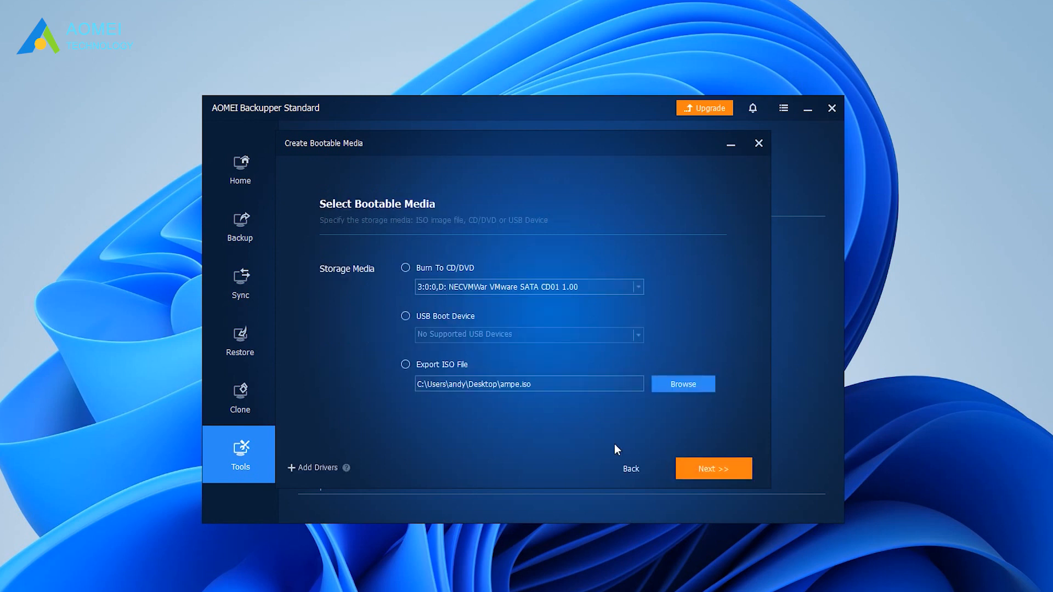
# Choose Burn to CD/DVD as the bootable media destination after comparing Export ISO File.
pyautogui.click(406, 267)
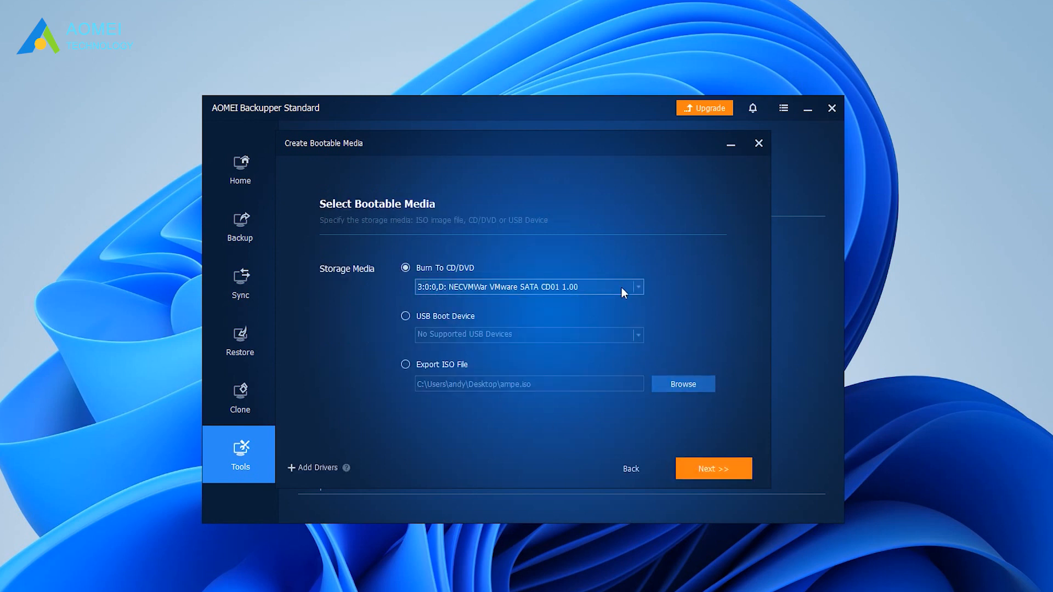
pyautogui.moveTo(638, 288)
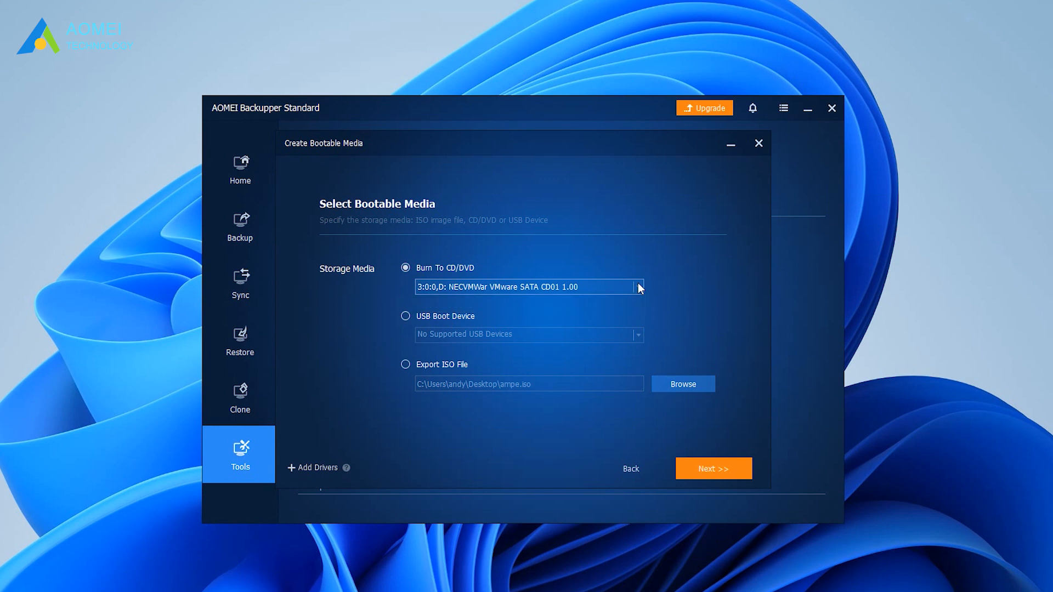
pyautogui.moveTo(487, 322)
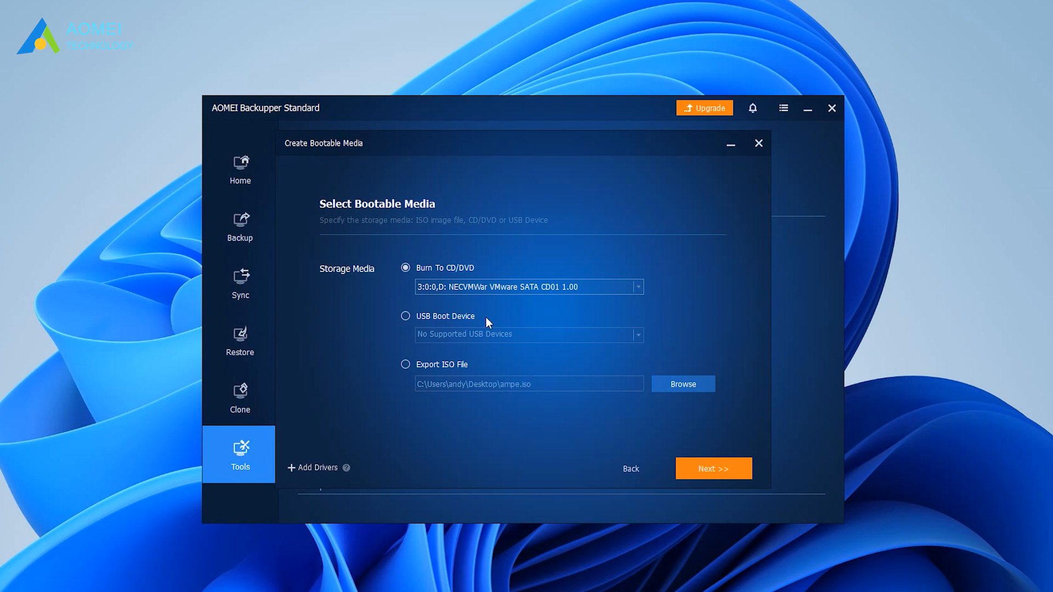
pyautogui.click(405, 365)
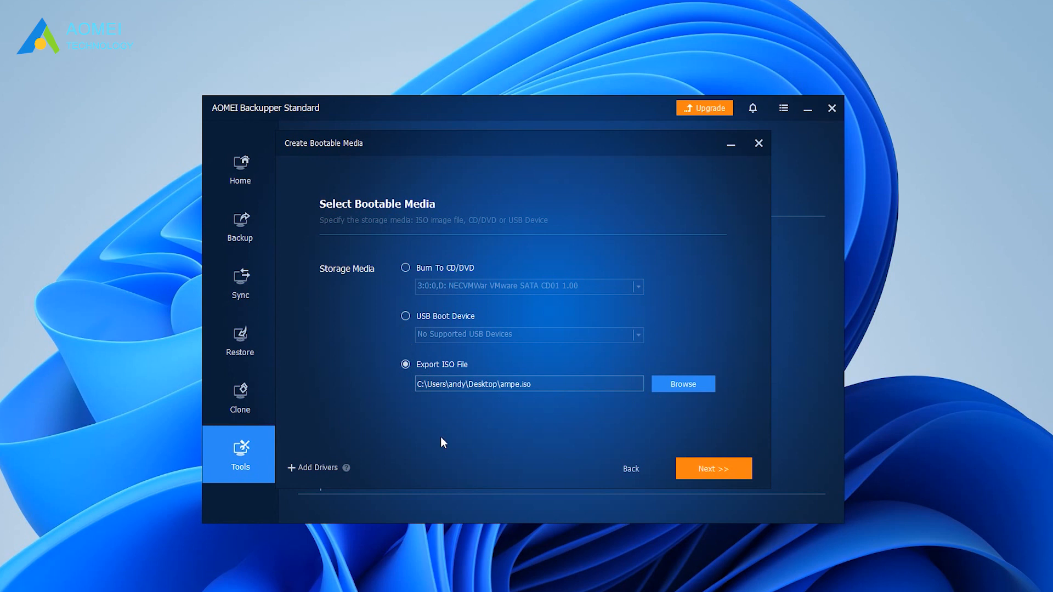
pyautogui.moveTo(555, 470)
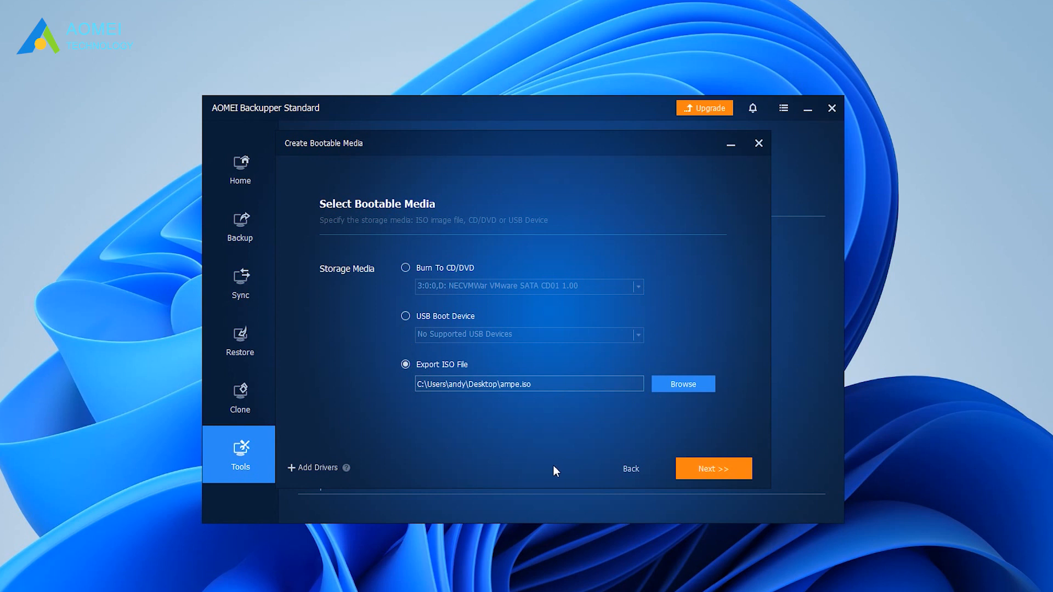
pyautogui.click(413, 266)
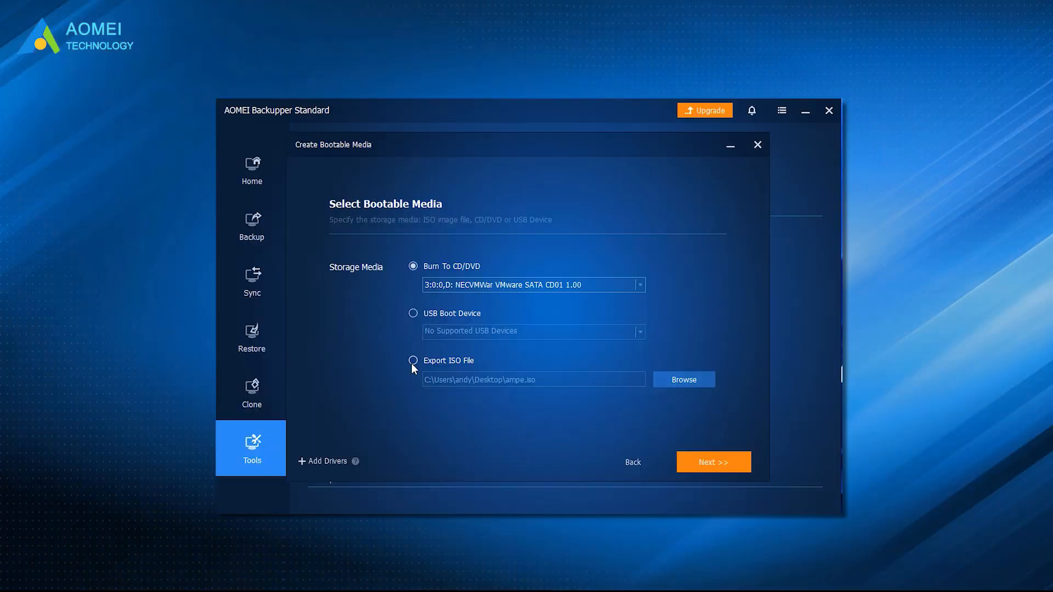